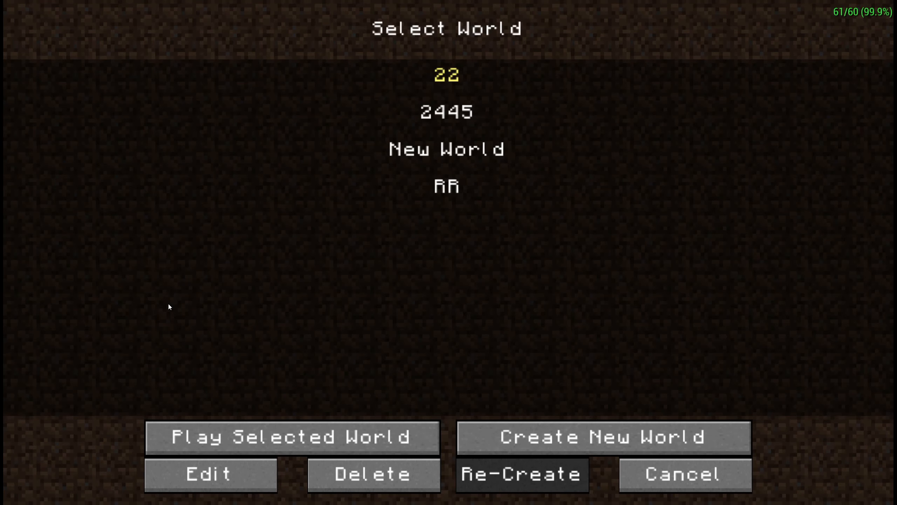
# Step: Load the selected saved world and spawn on its grassy hills at sunset
pyautogui.click(292, 436)
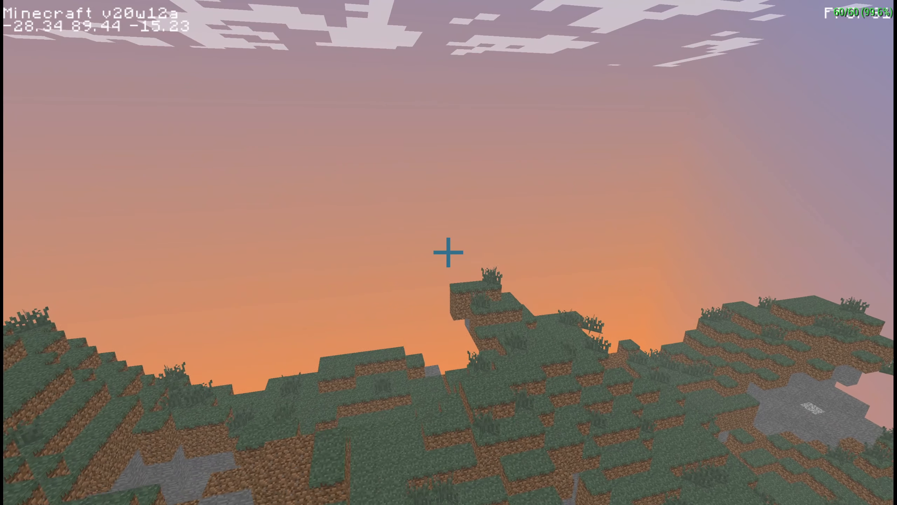
# Step: Walk forward across the grass hills toward the stepped dirt terraces
pyautogui.press('w')
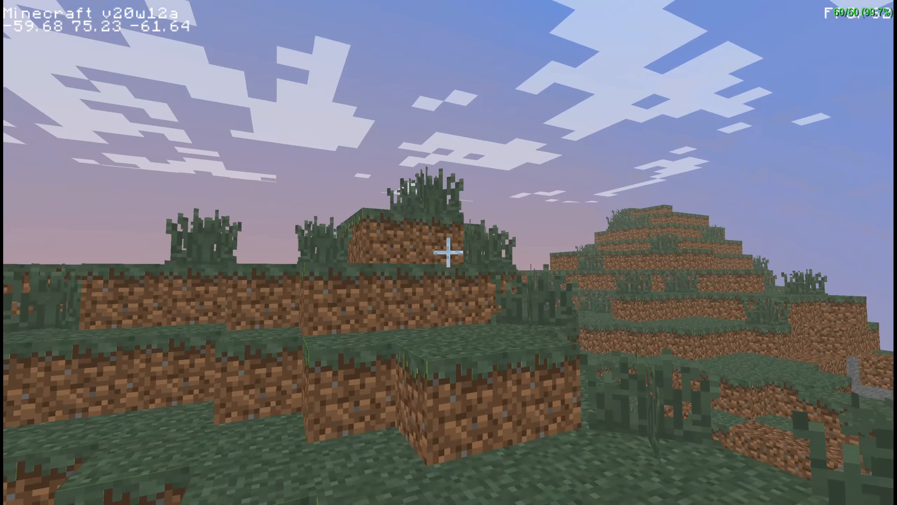
pyautogui.moveTo(449, 252)
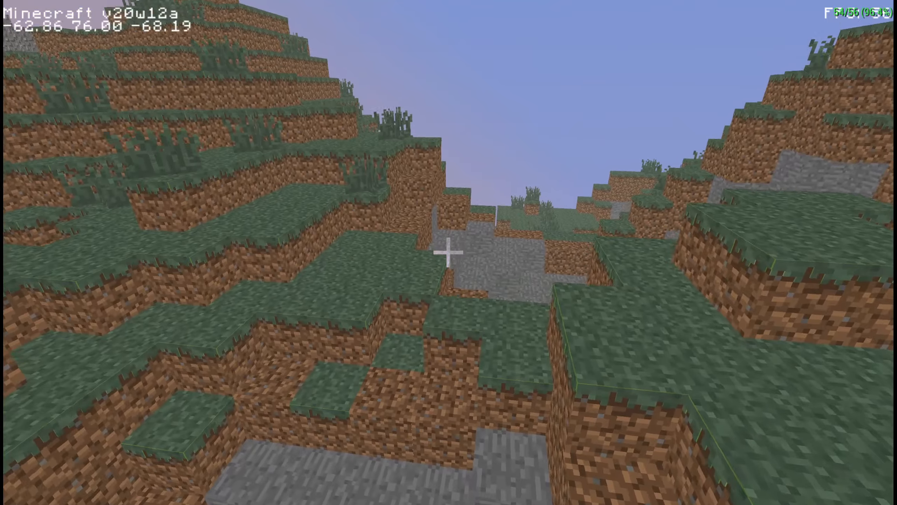
pyautogui.moveTo(449, 253)
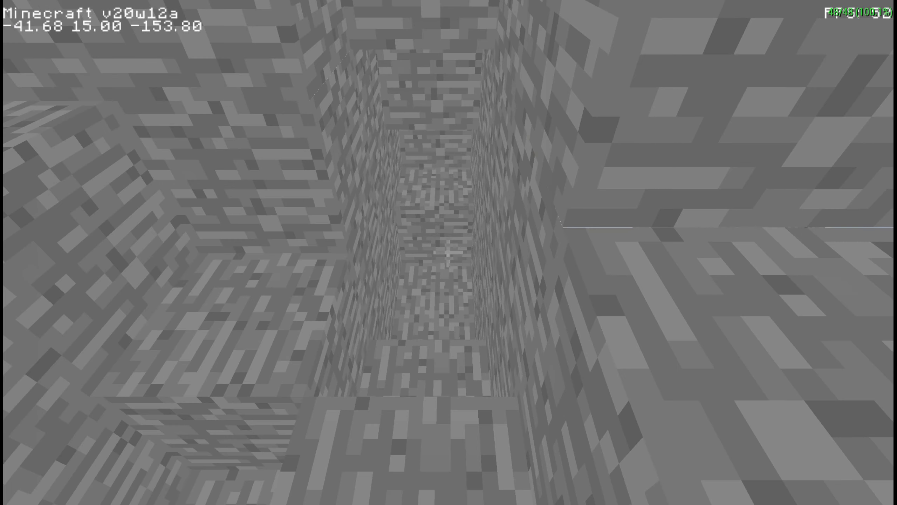
# Step: Move forward through the stone chamber to inspect the speckled ore-like blocks
pyautogui.press('w')
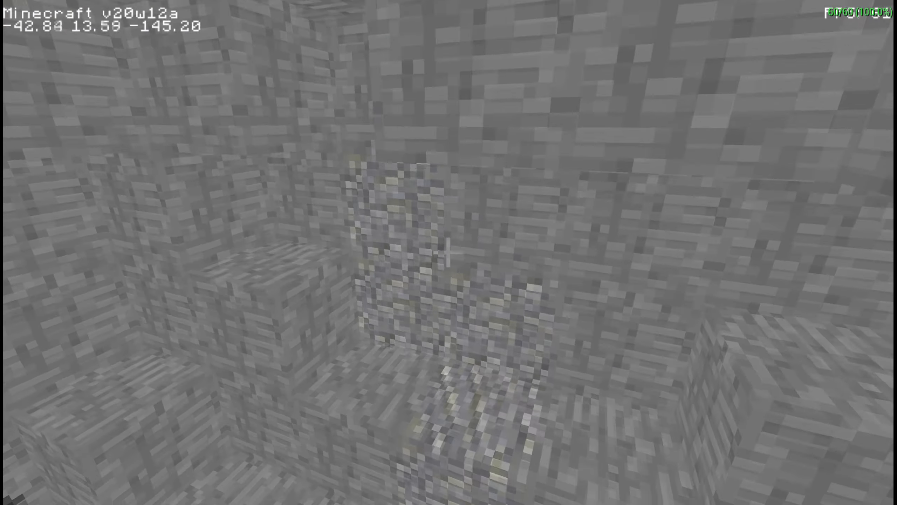
pyautogui.moveTo(449, 252)
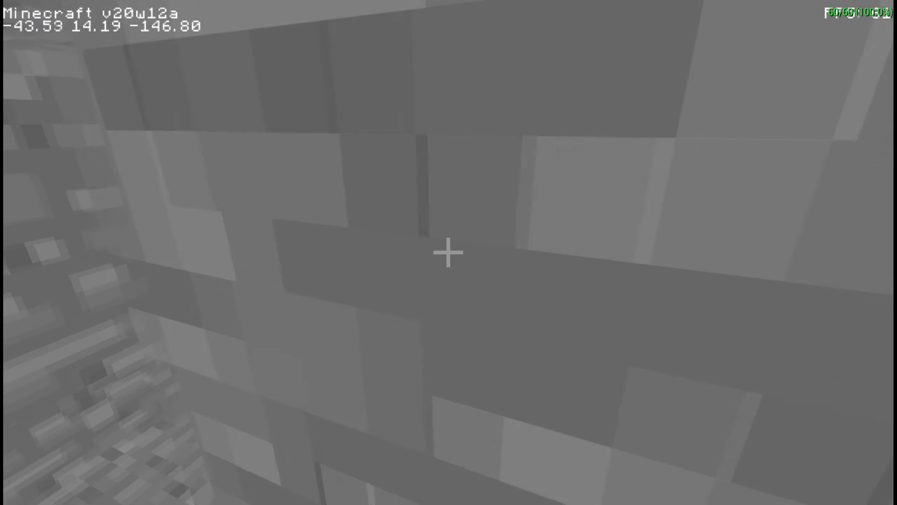